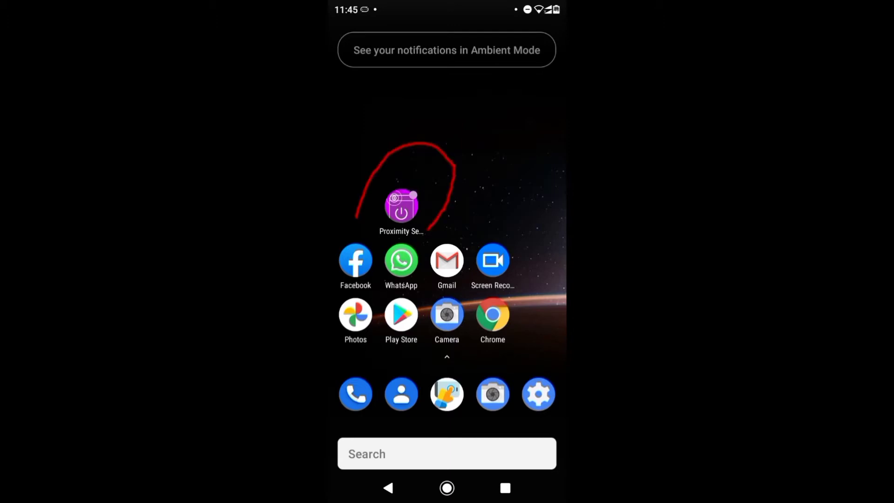
- Launch Proximity Sensor and cycle the Service enabled toggle off then on, keeping Screen Off as the task
click(401, 204)
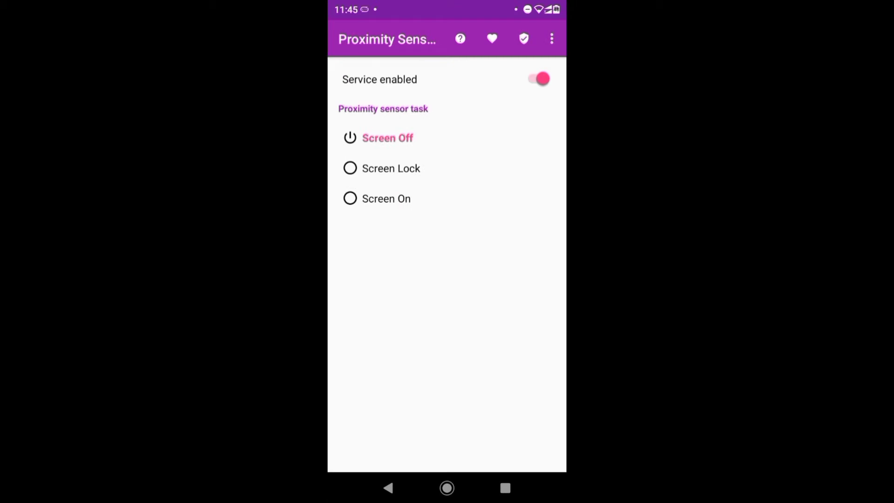
click(534, 78)
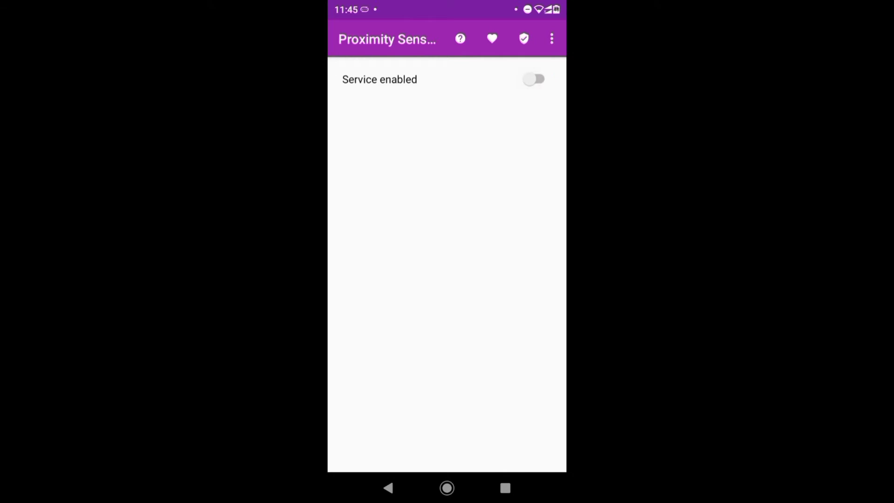
click(533, 78)
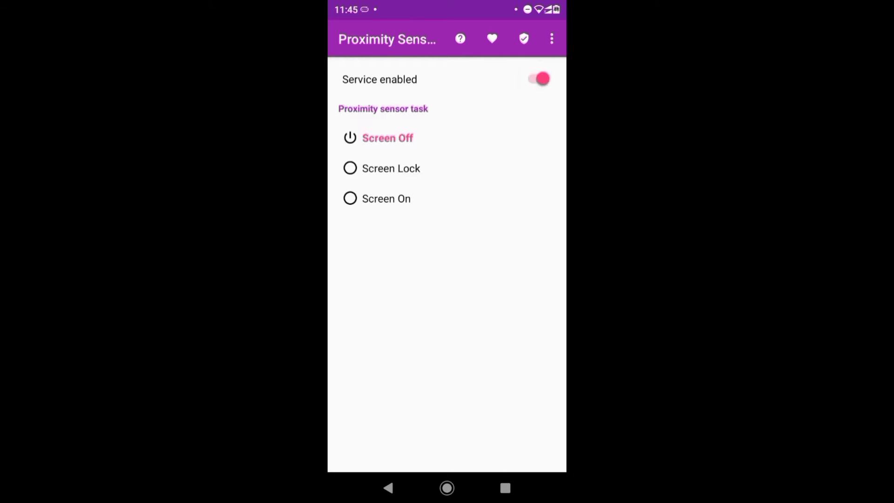